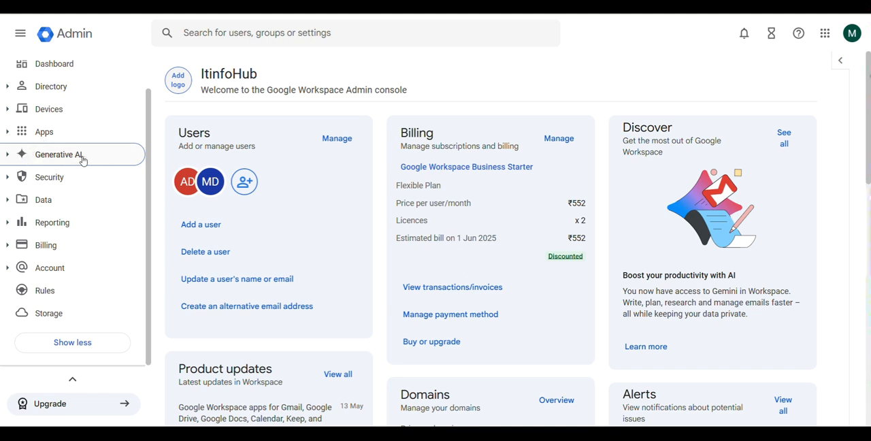
Step: Under Generative AI > Gemini for Workspace, switch Alpha Gemini features to On and save
click(57, 155)
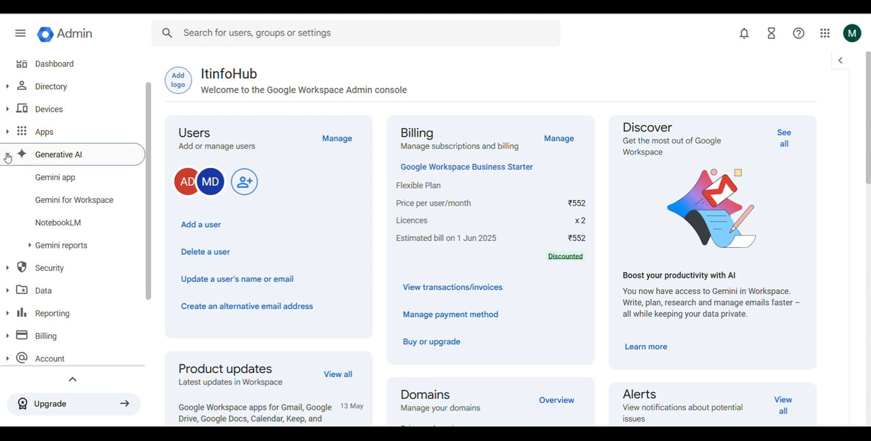
mouse_move(74, 199)
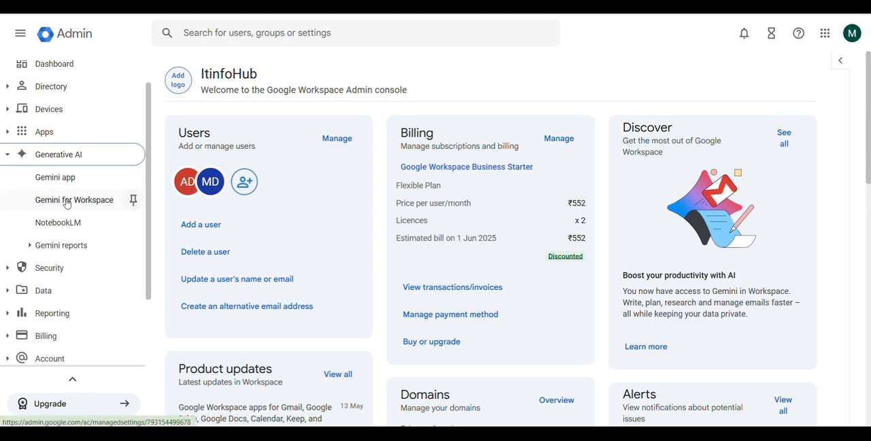
click(74, 199)
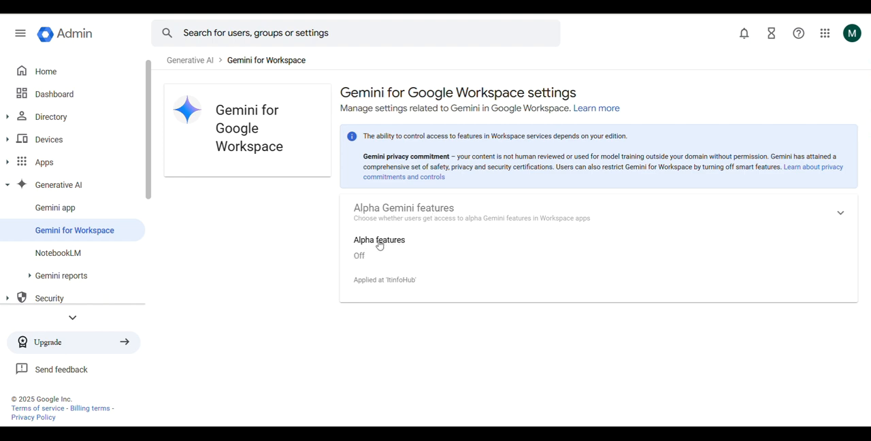
mouse_move(391, 245)
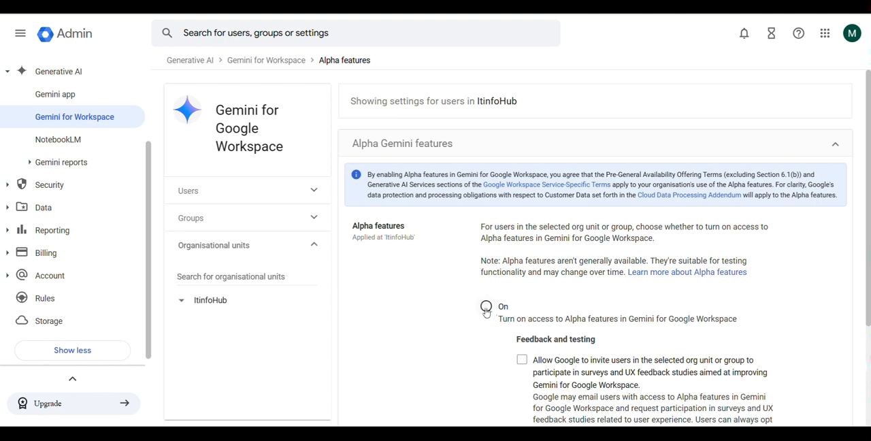
click(486, 306)
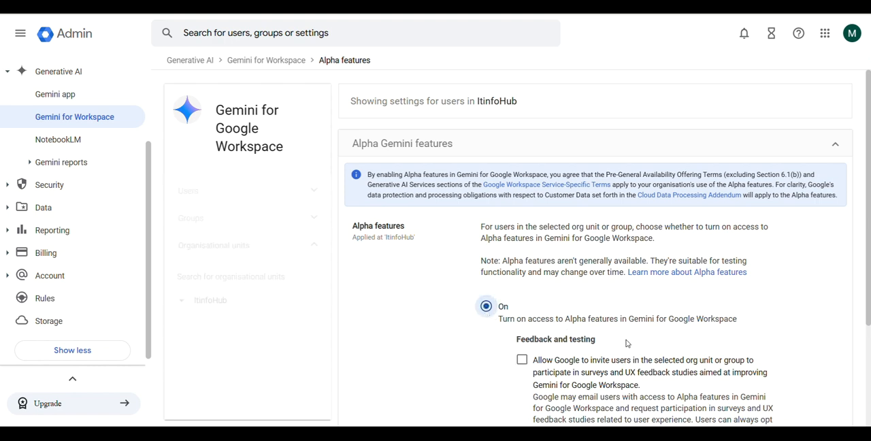
scroll(down, 3)
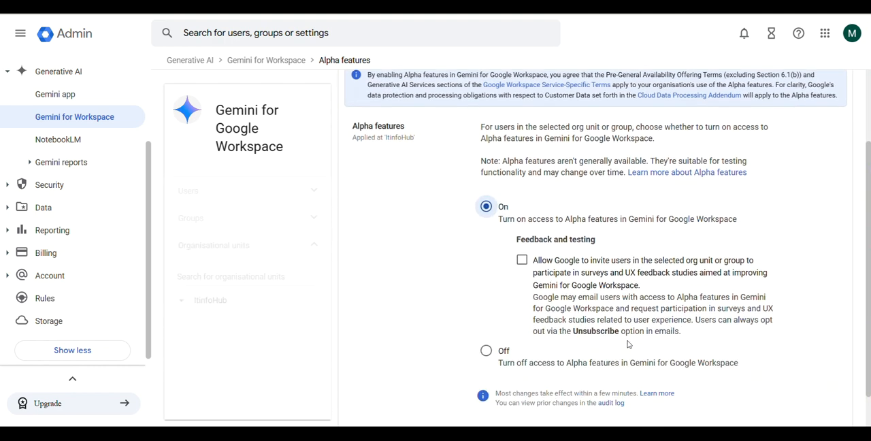
scroll(down, 3)
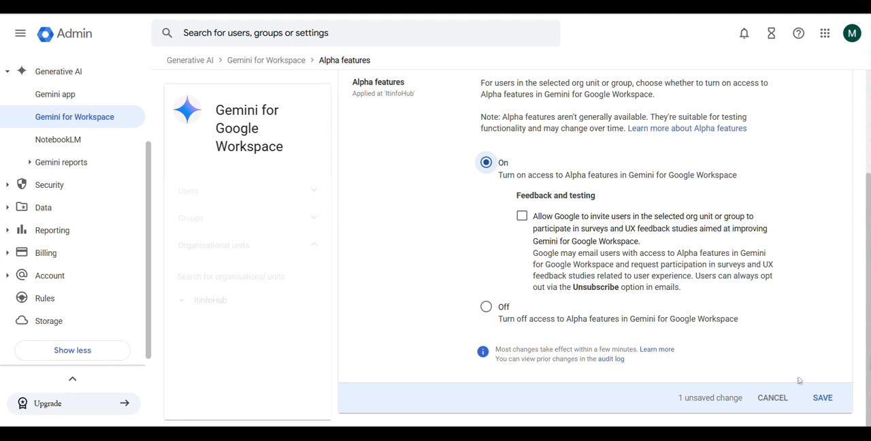
click(822, 398)
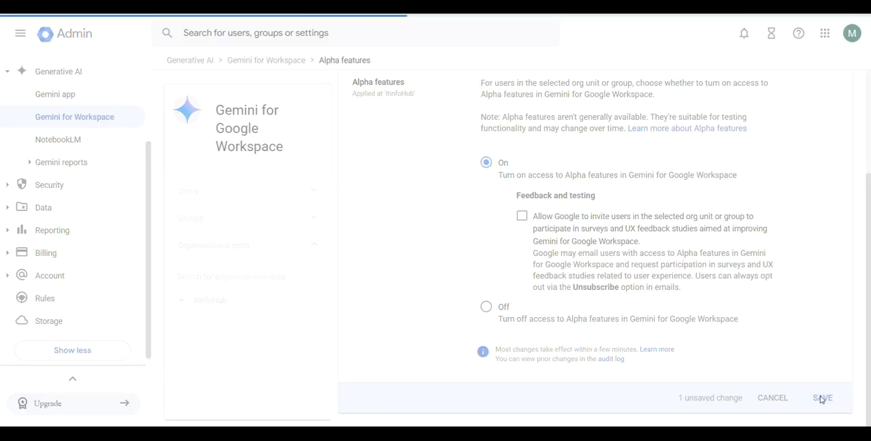
click(822, 397)
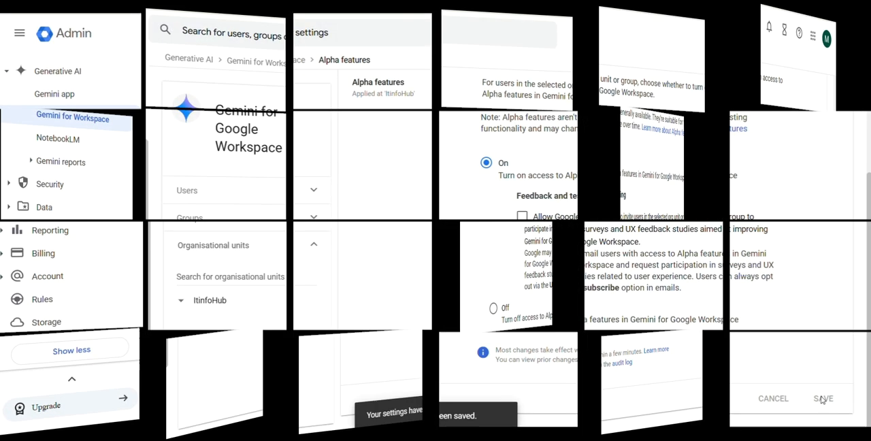
Step: Switch to the Gemini web app and bring up its Settings & help menu
click(822, 398)
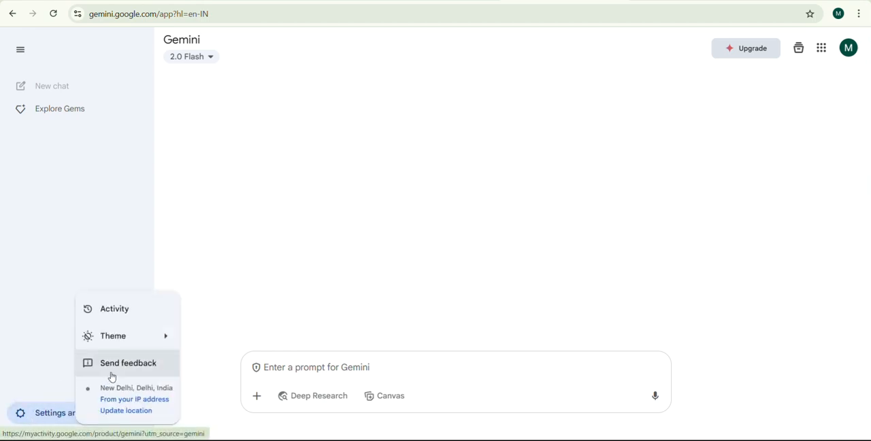
click(113, 336)
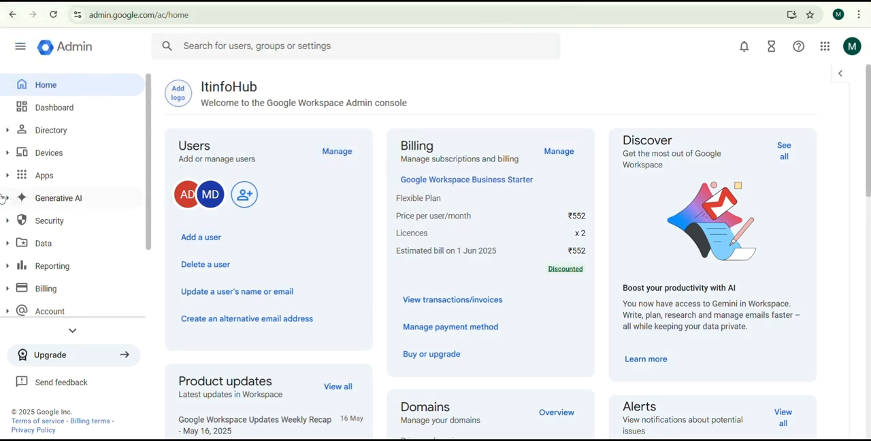
Step: Under Generative AI, go to the Gemini app's Service status settings
click(59, 197)
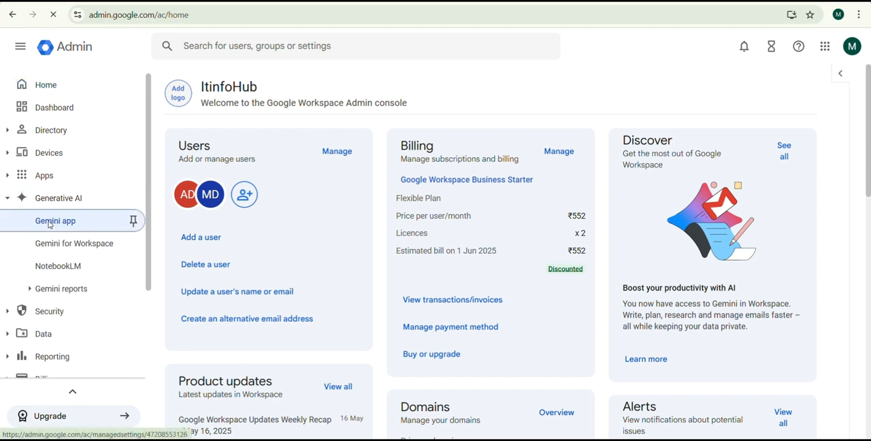
click(55, 221)
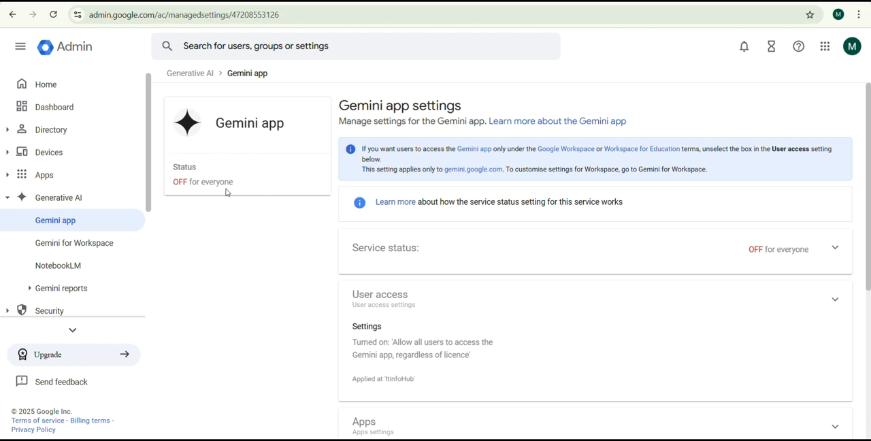
mouse_move(654, 249)
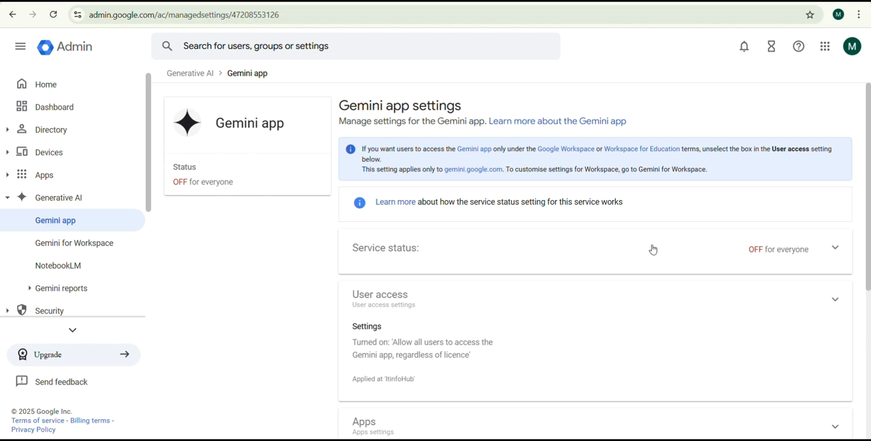
click(654, 248)
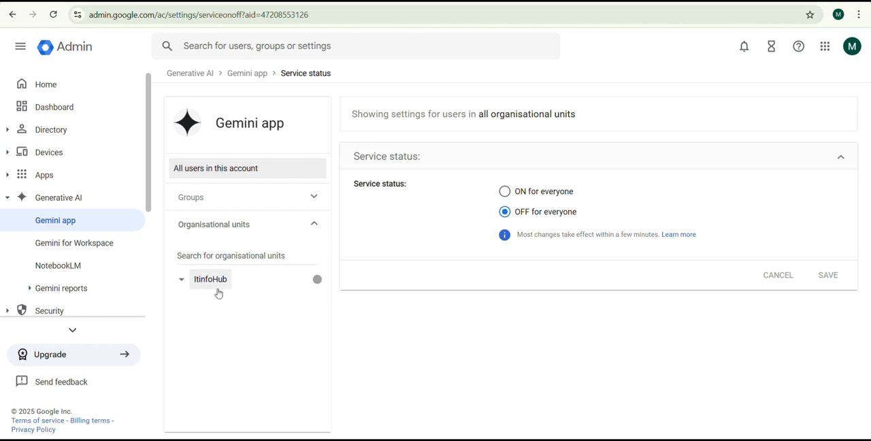
mouse_move(213, 286)
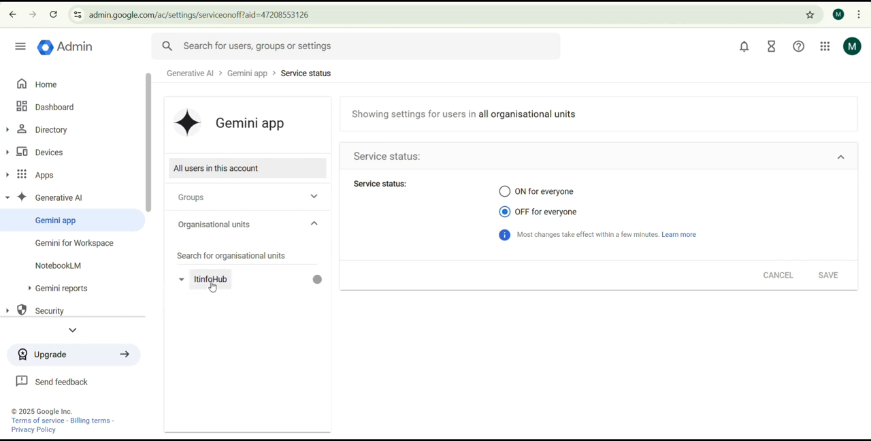
Step: Set the Gemini app service status to ON for everyone and save
click(245, 256)
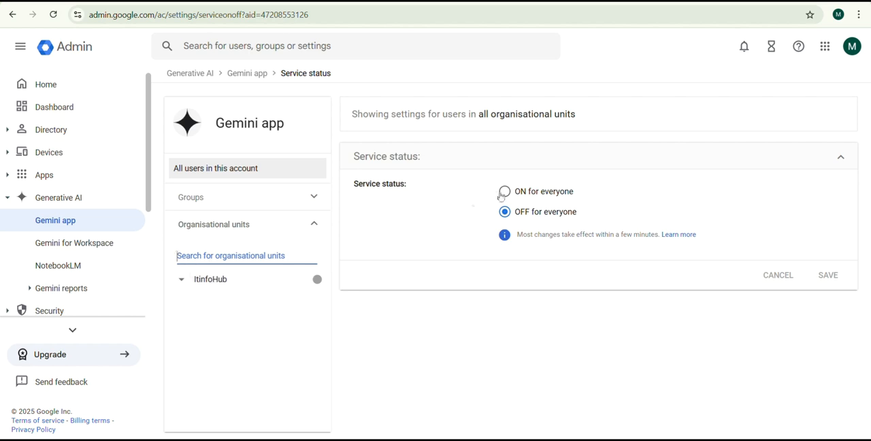
click(504, 191)
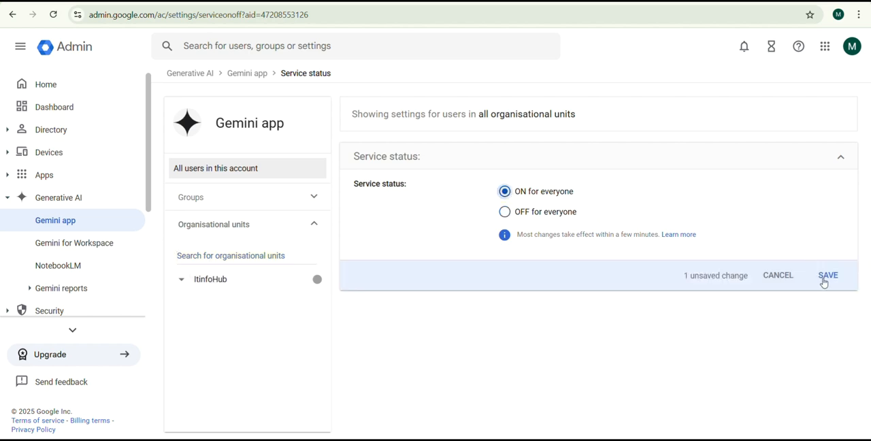
click(828, 275)
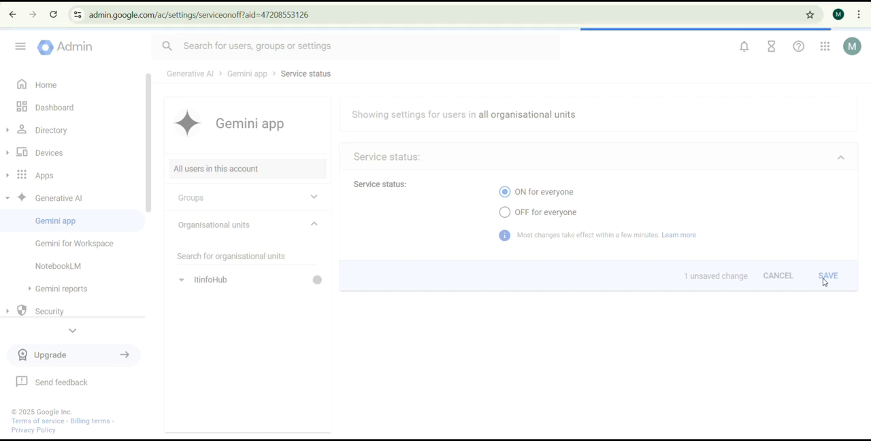
click(827, 275)
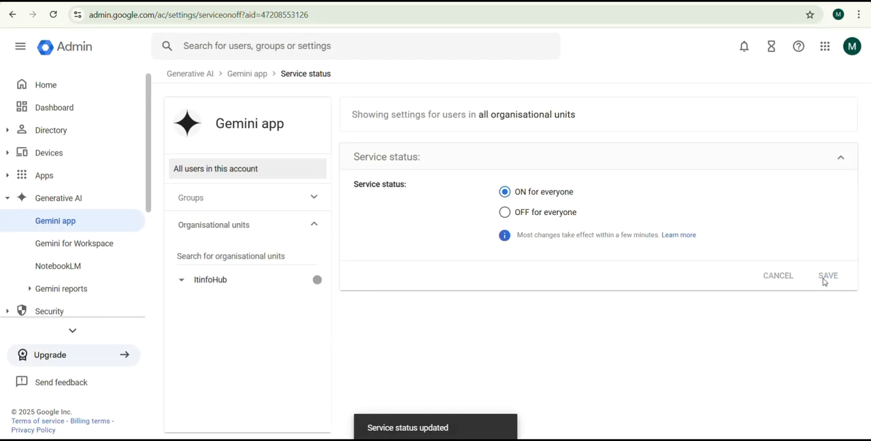
mouse_move(245, 74)
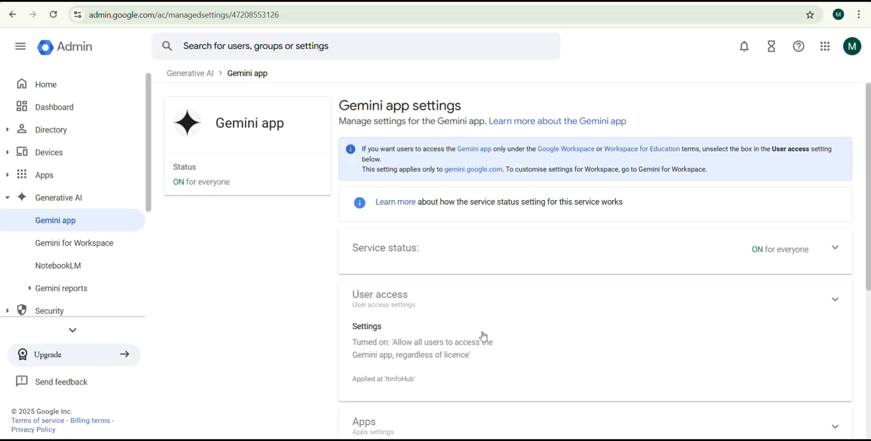
Step: In Workspace apps, allow access during Beta, untick after-beta access, and save
scroll(down, 3)
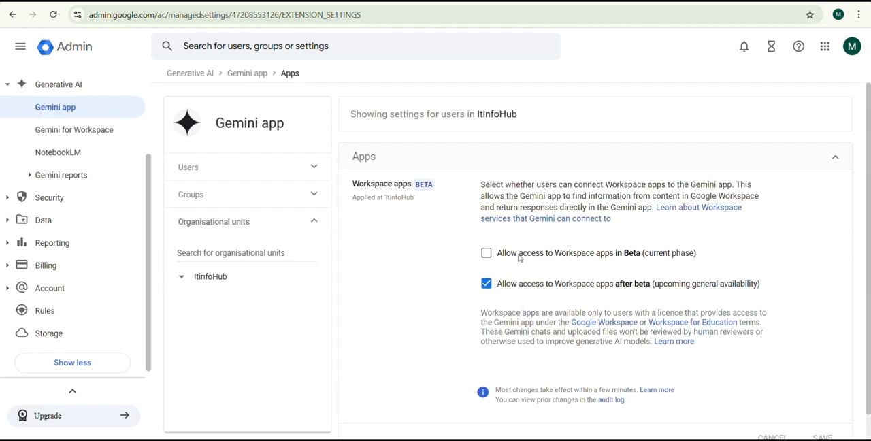
click(487, 253)
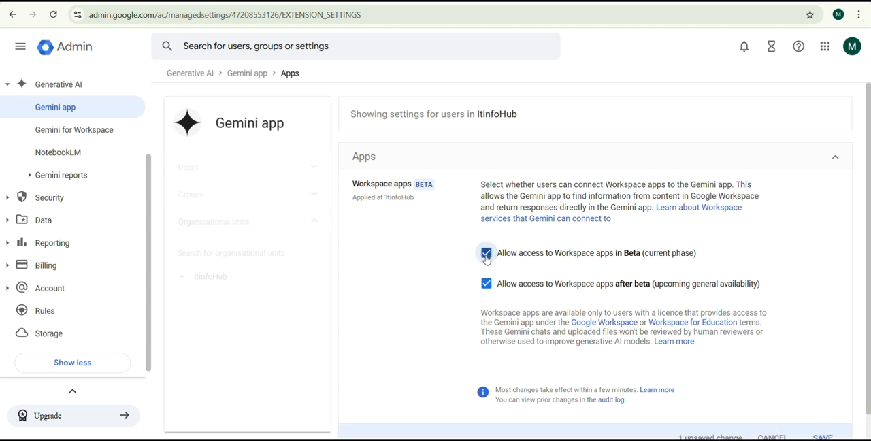
click(486, 283)
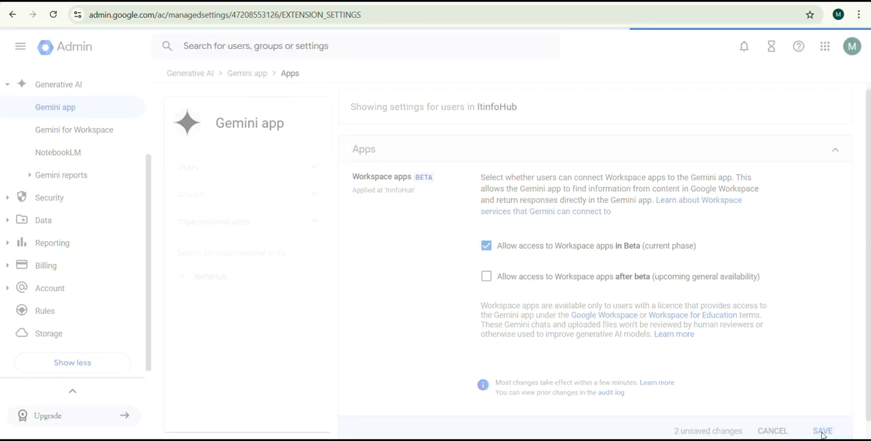
click(822, 430)
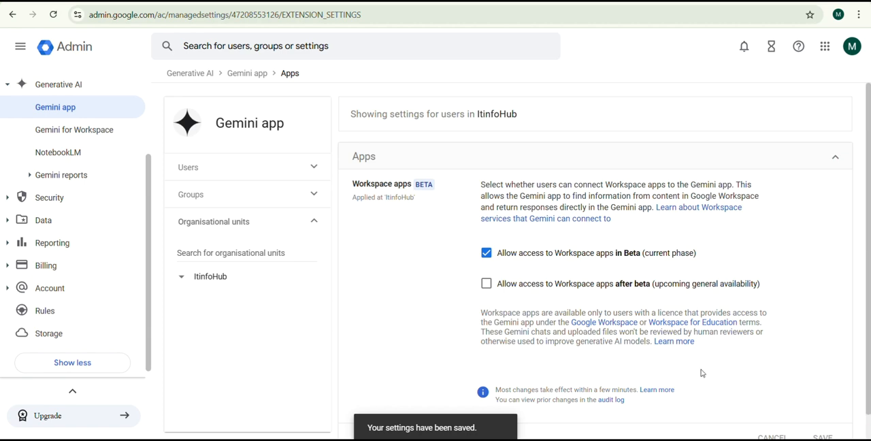
mouse_move(409, 85)
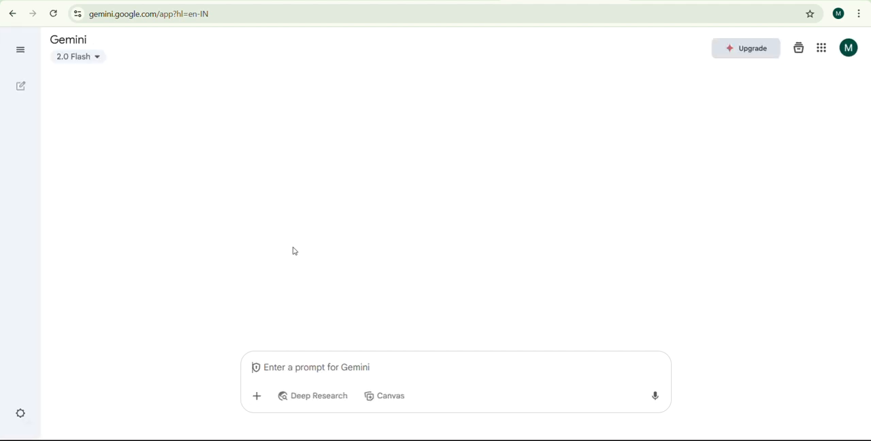
Step: In Gemini's Apps settings, switch on the Google Workspace connection
click(21, 414)
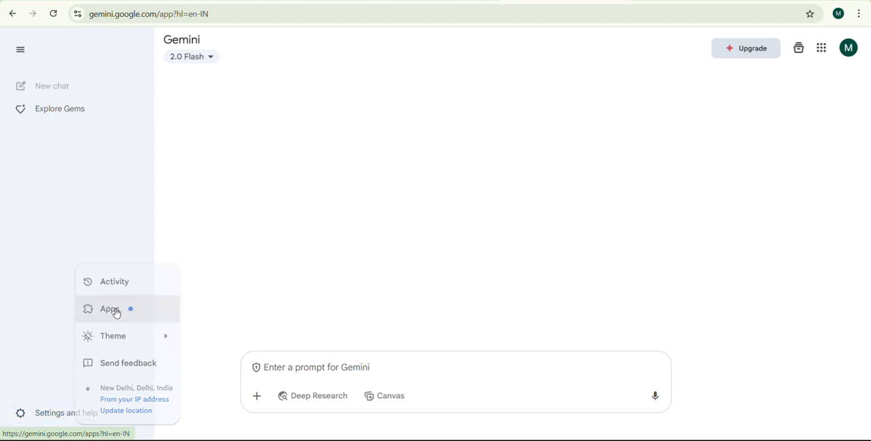
click(109, 309)
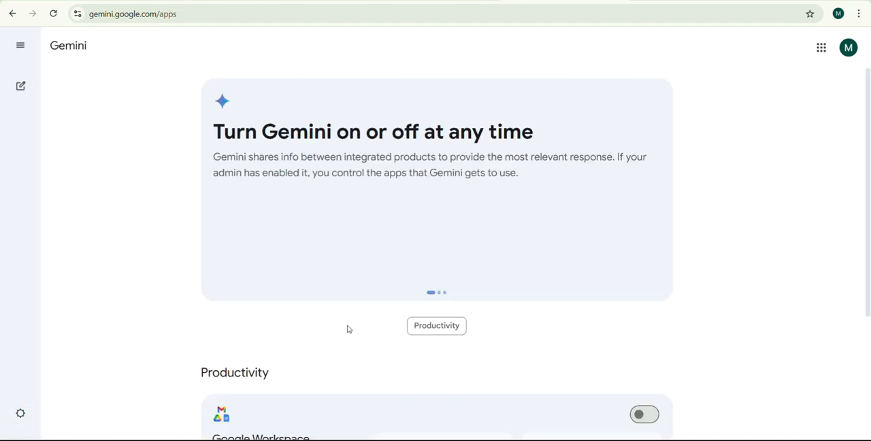
scroll(down, 3)
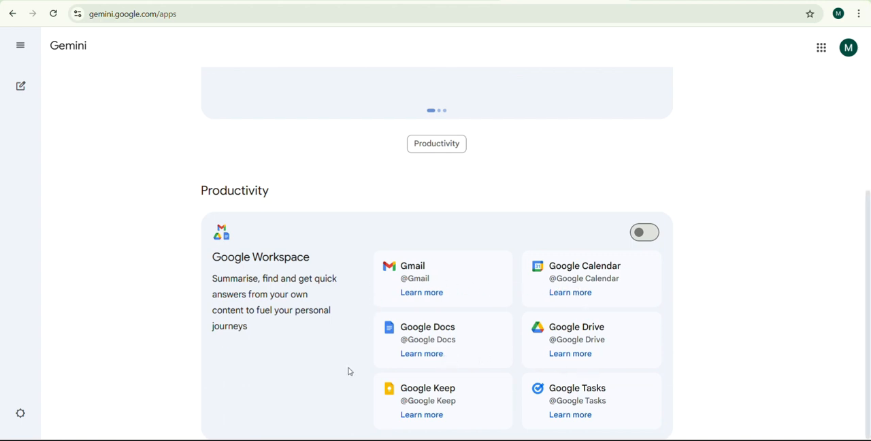
click(644, 232)
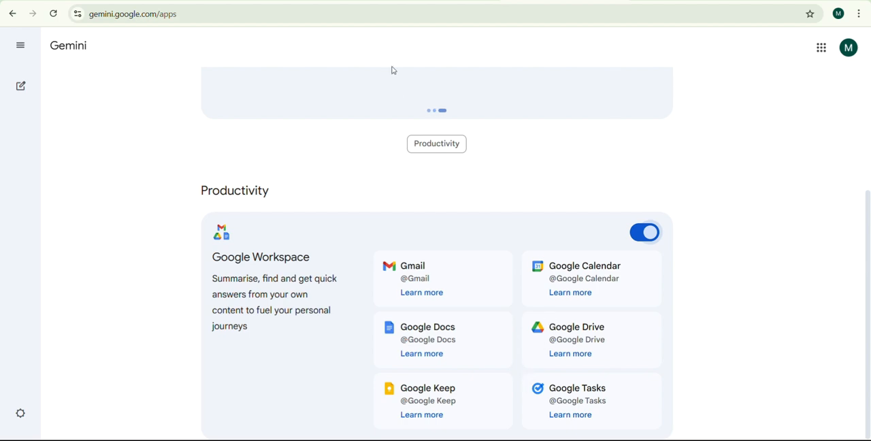
Step: Expand the side panel and start a new chat
click(21, 45)
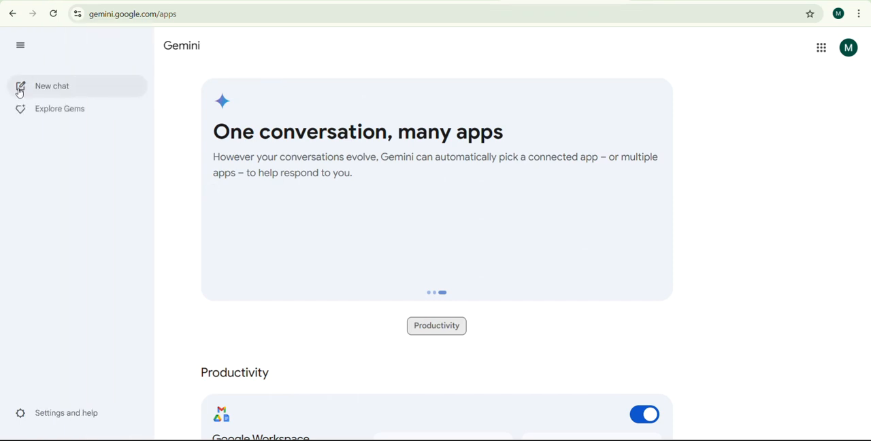
click(51, 86)
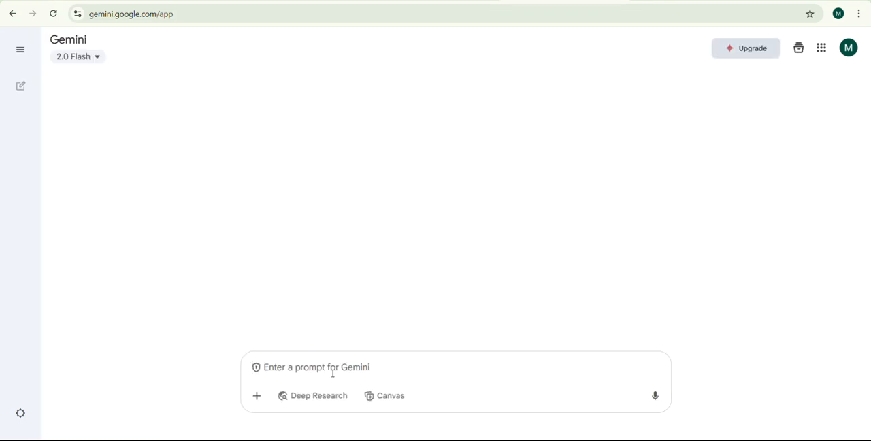
Step: Send the prompt 'Wrtie a follow-up email for a job app' to Gemini
text(Wrtie a follow-)
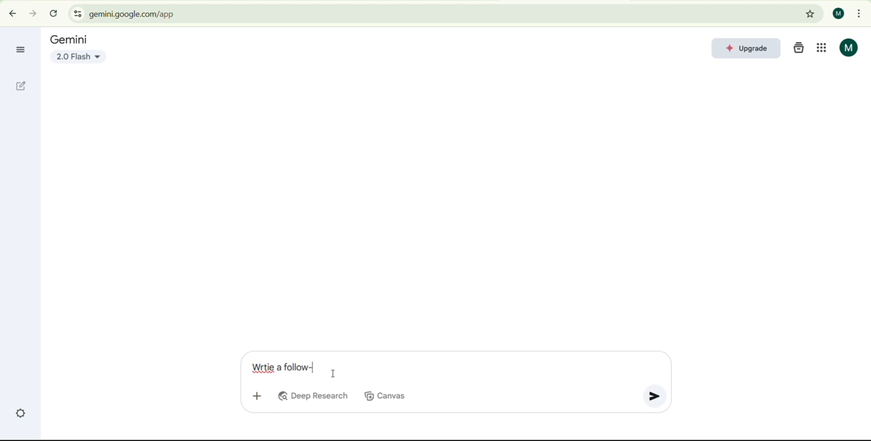
text(up email for a job app)
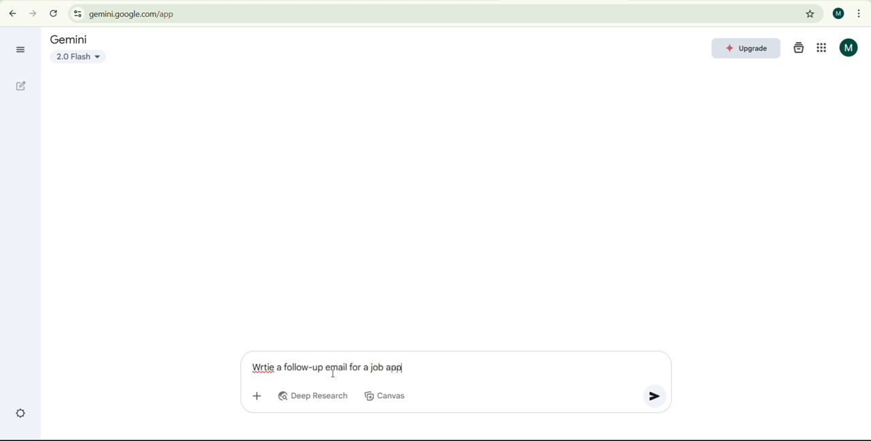
click(654, 395)
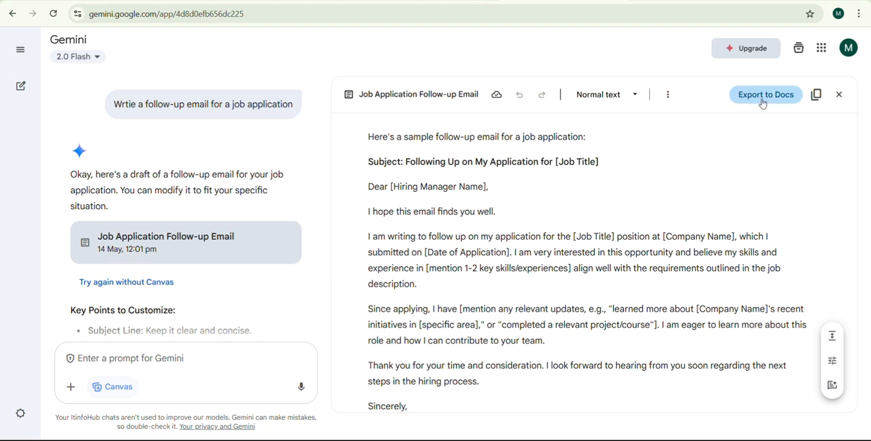
mouse_move(817, 94)
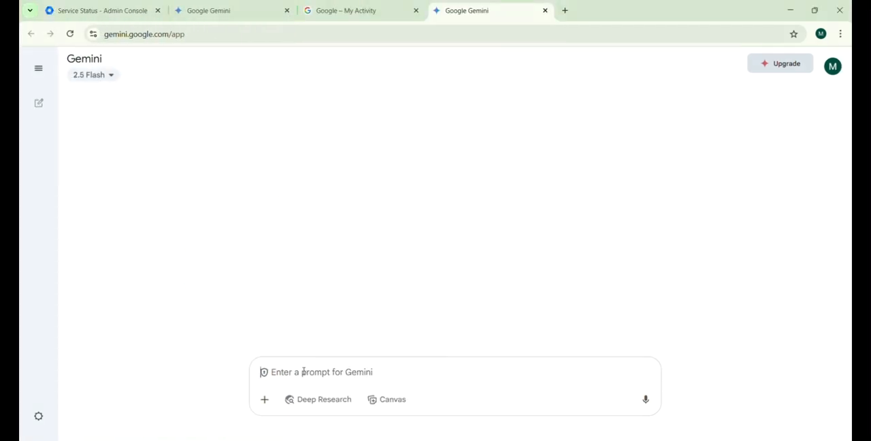
text(@)
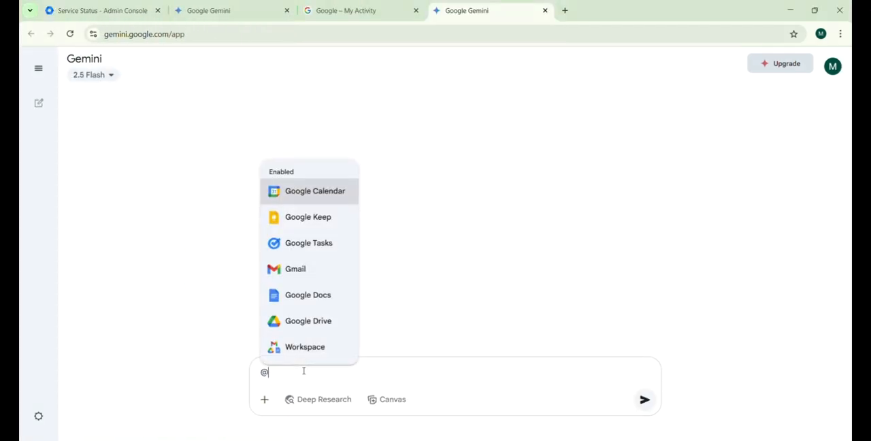
mouse_move(307, 217)
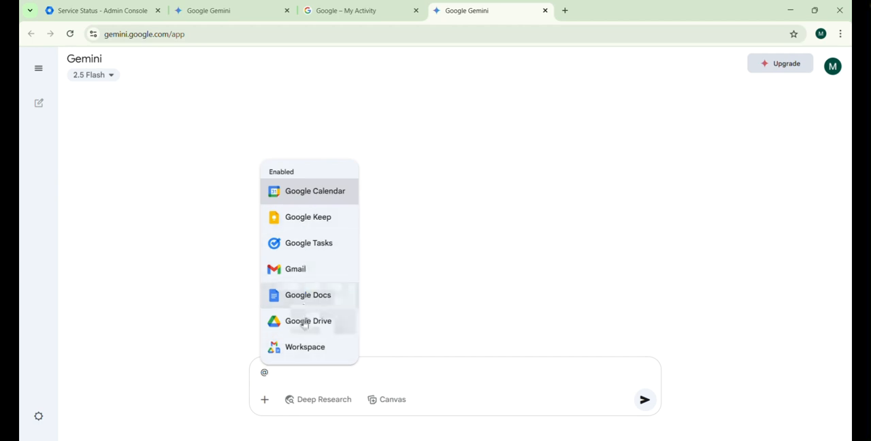
mouse_move(302, 264)
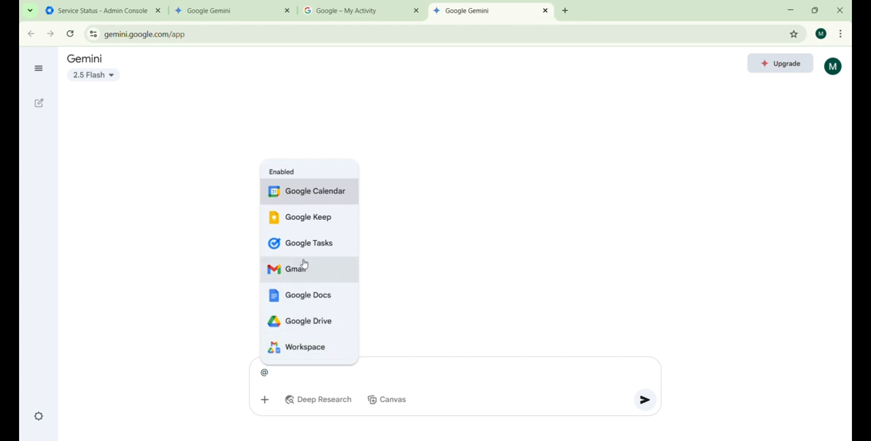
click(295, 268)
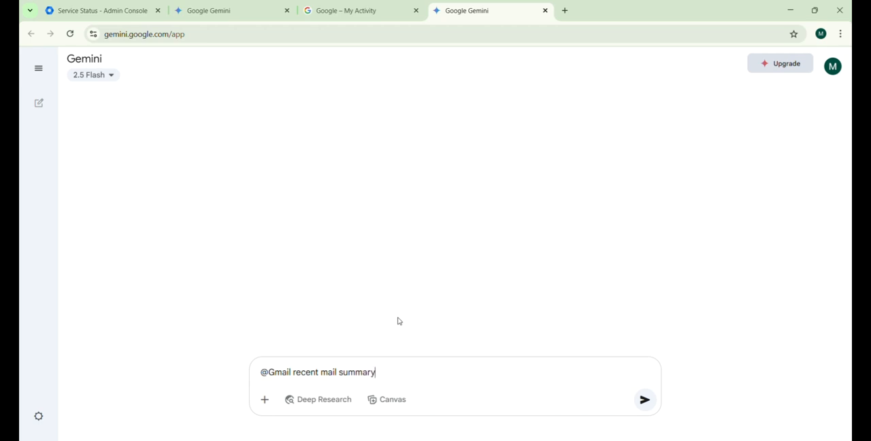
click(644, 401)
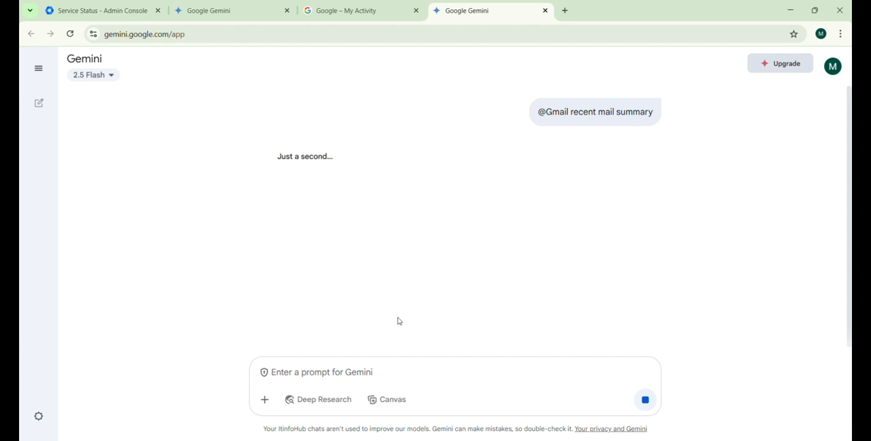